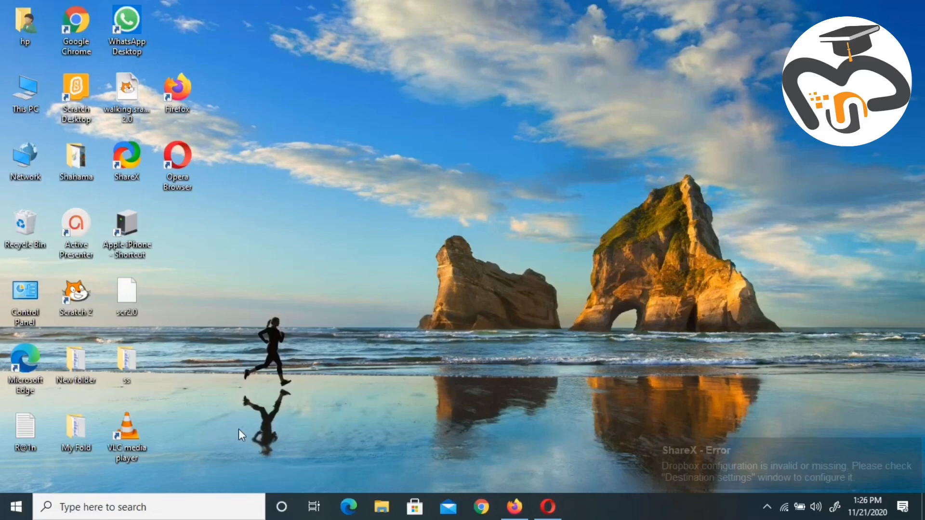
mouse_move(188, 482)
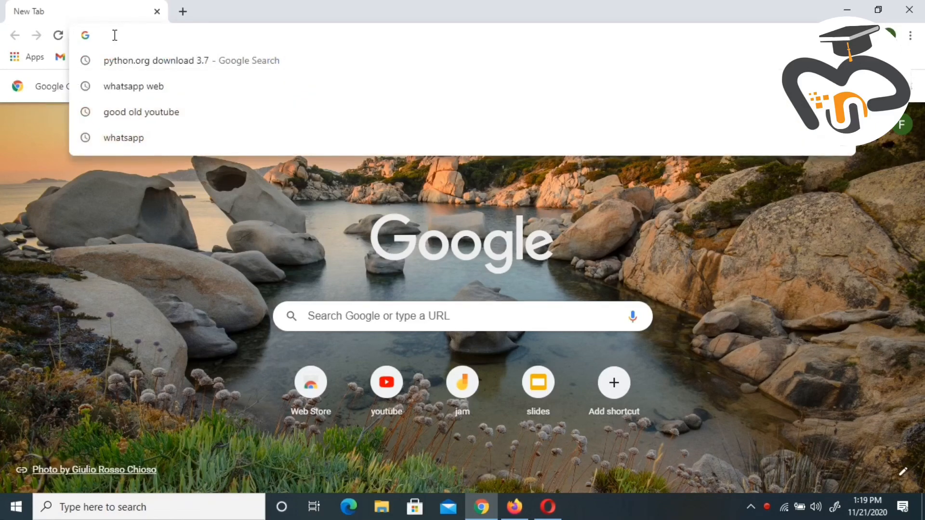
- Go to python.org/downloads and get the Python 3.9.0 Windows installer
text(https://www.python.org/downloads/)
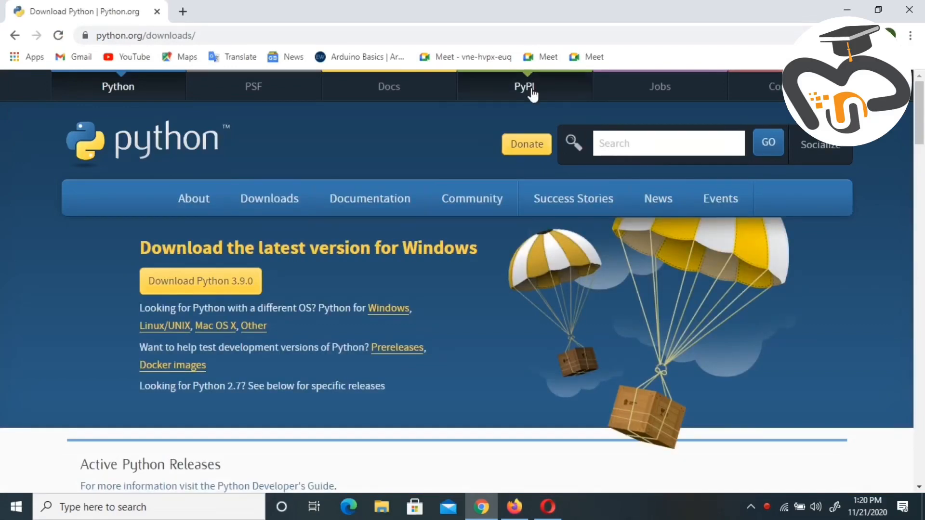
mouse_move(165, 293)
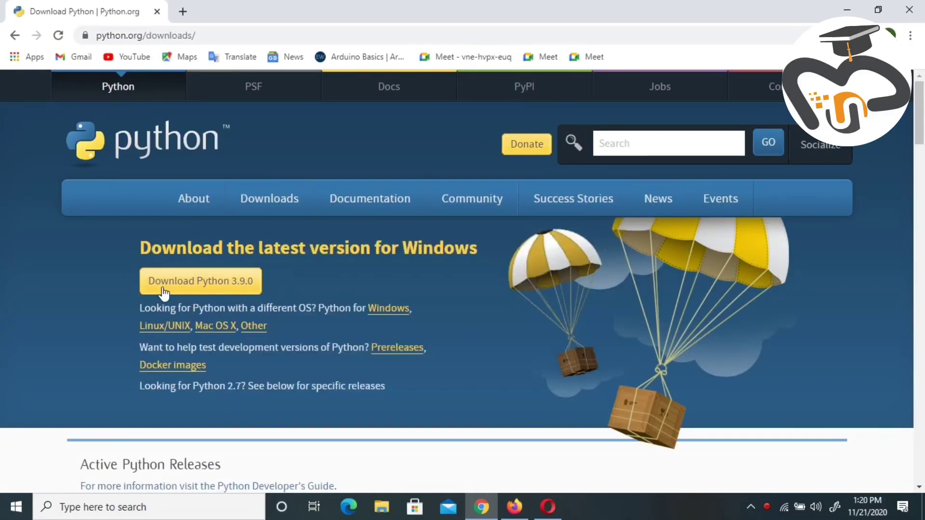
mouse_move(471, 197)
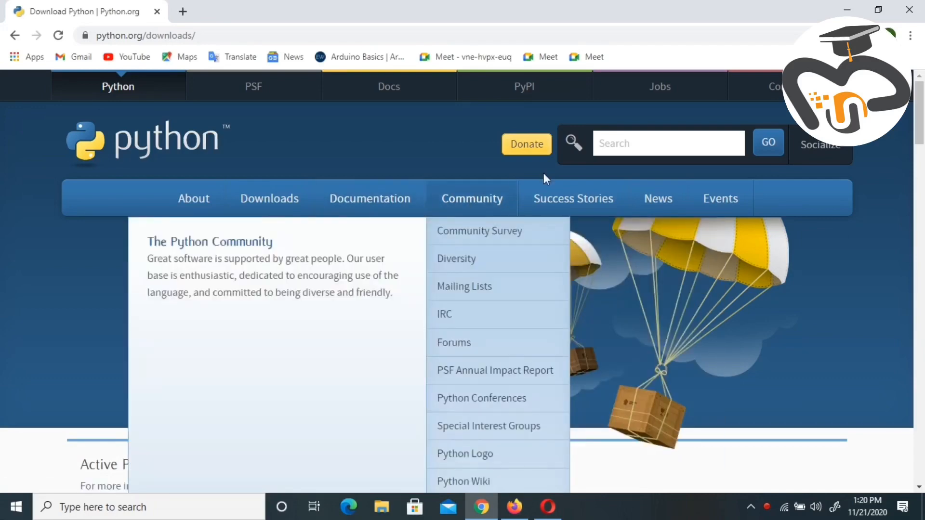
scroll(down, 3)
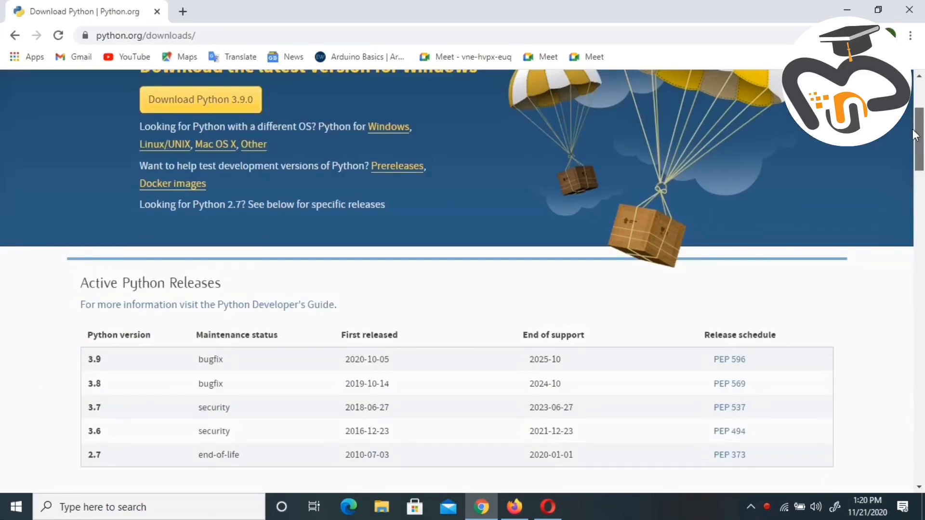
scroll(down, 3)
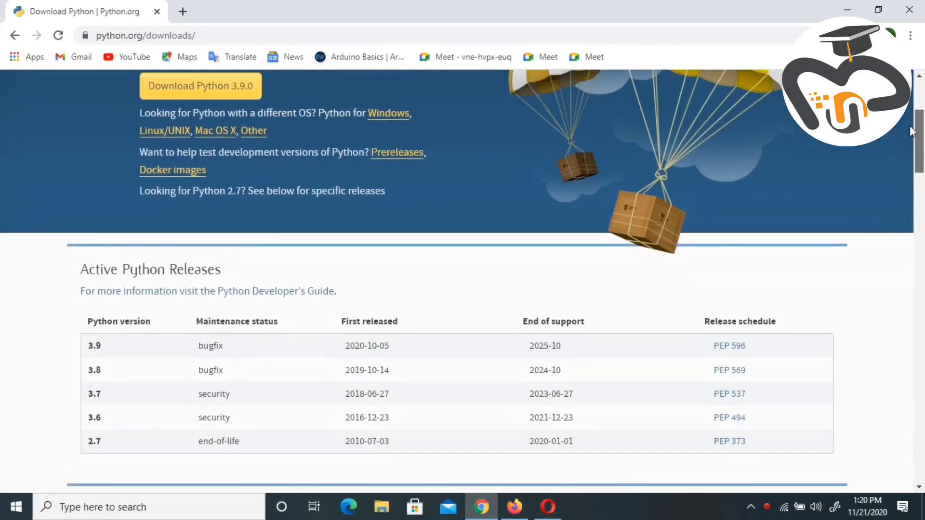
scroll(up, 3)
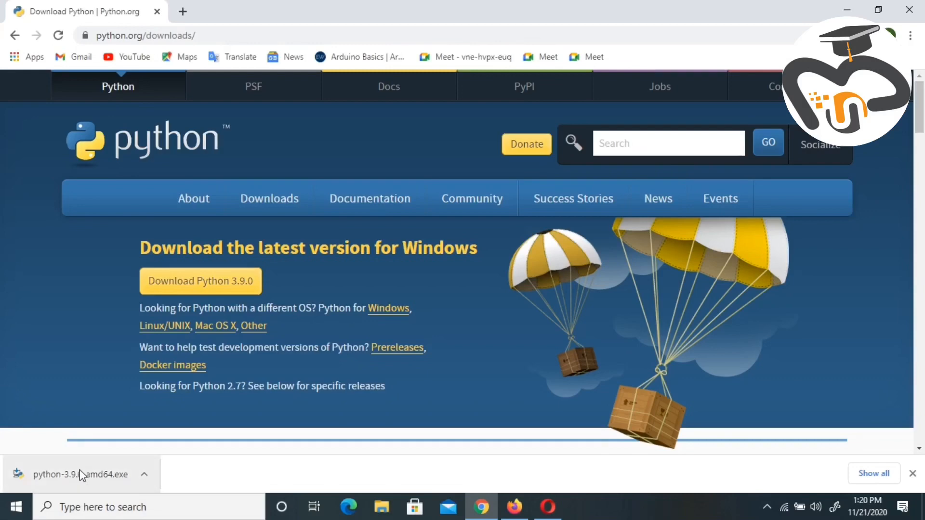
- Launch python-3.9.0-amd64.exe from Chrome's downloads and start Install Now
click(78, 474)
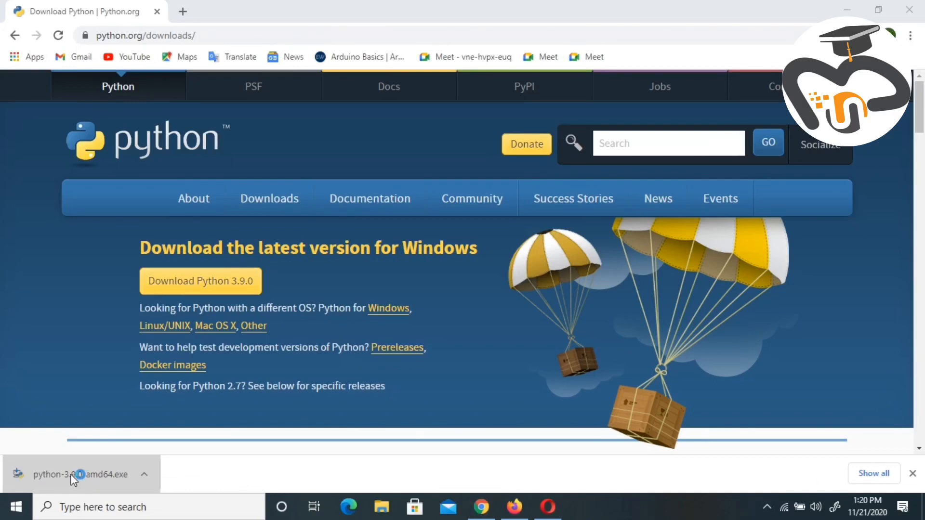
click(80, 474)
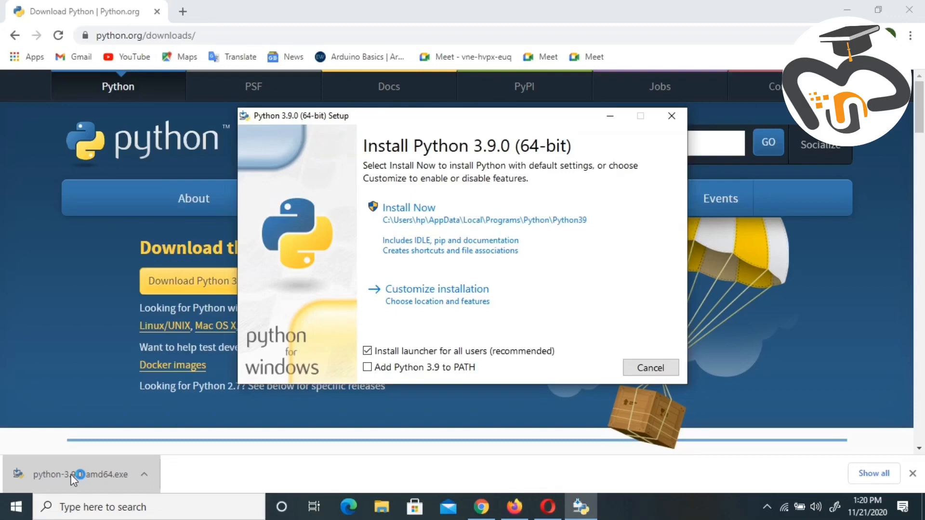
mouse_move(432, 293)
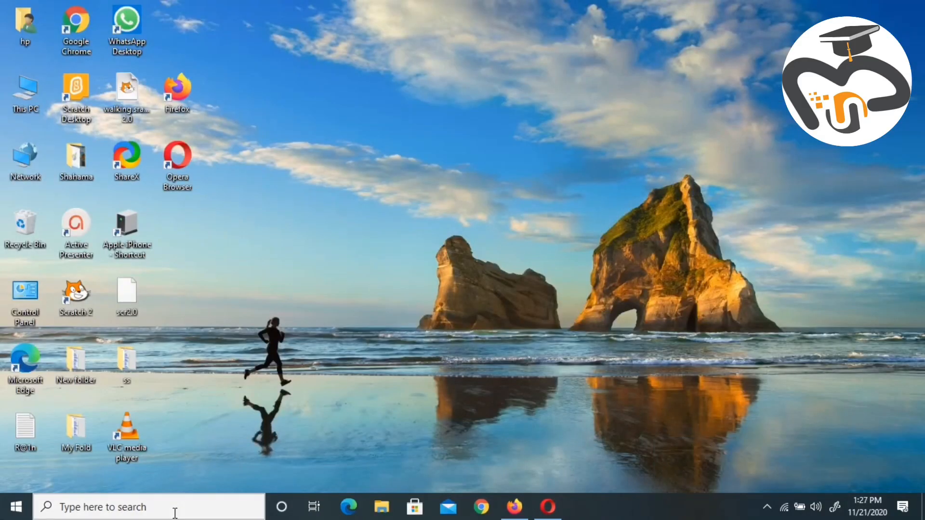
- Find and launch IDLE by searching 'python' in Windows search
text(pyt)
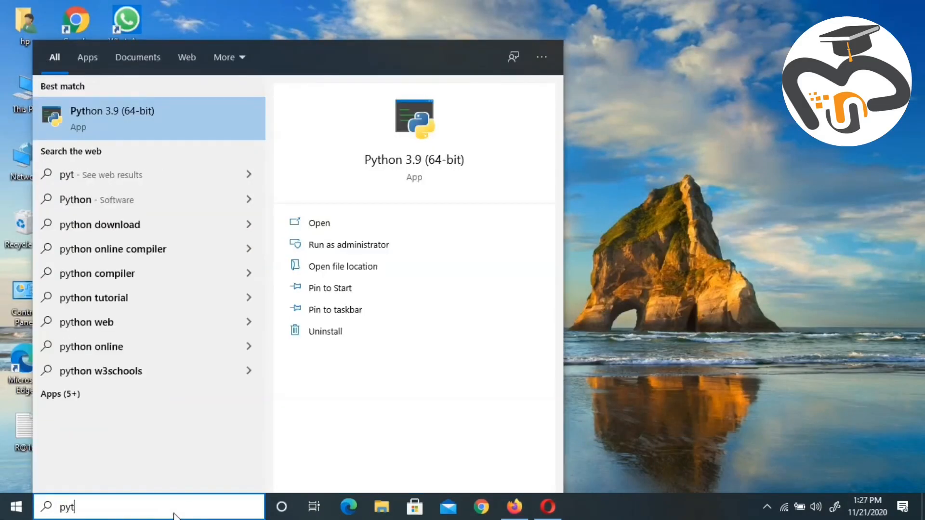
text(h)
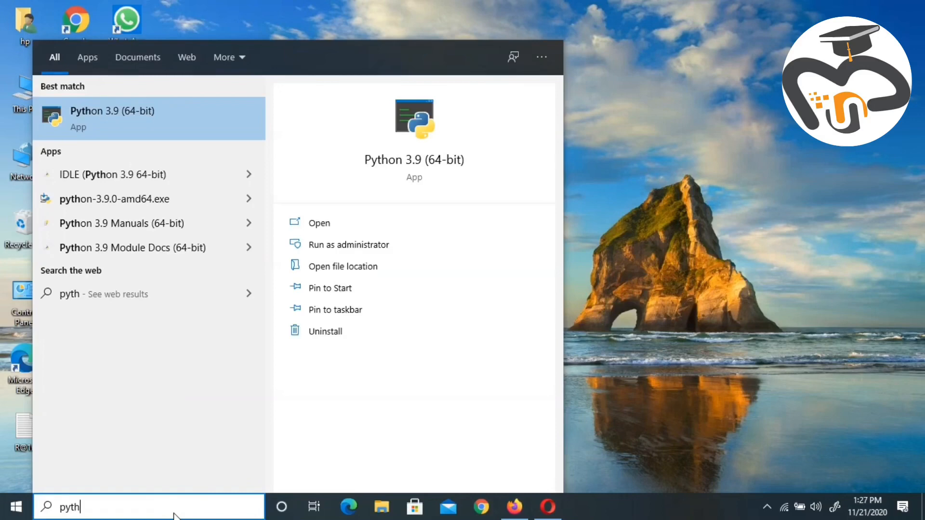
mouse_move(145, 174)
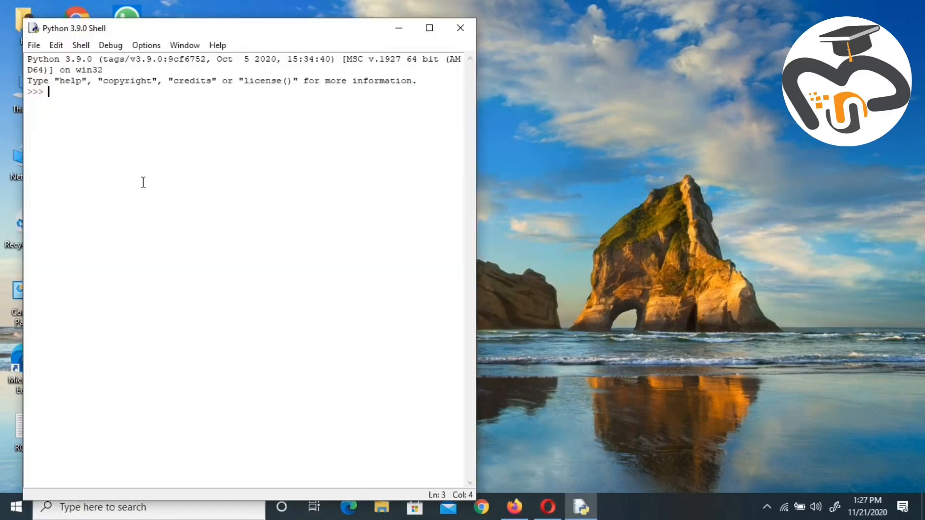
mouse_move(421, 94)
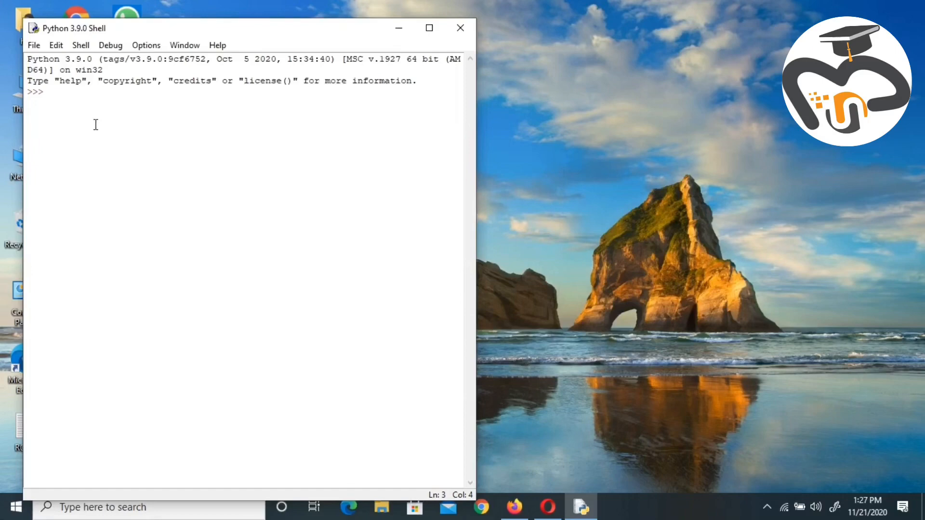
- Run print("hello") at the shell prompt so it outputs hello
text(print)
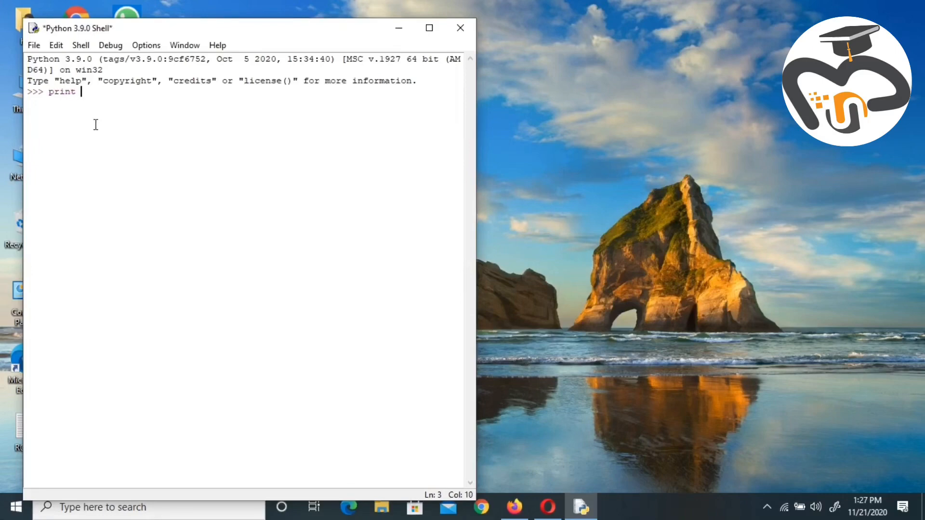
text(()
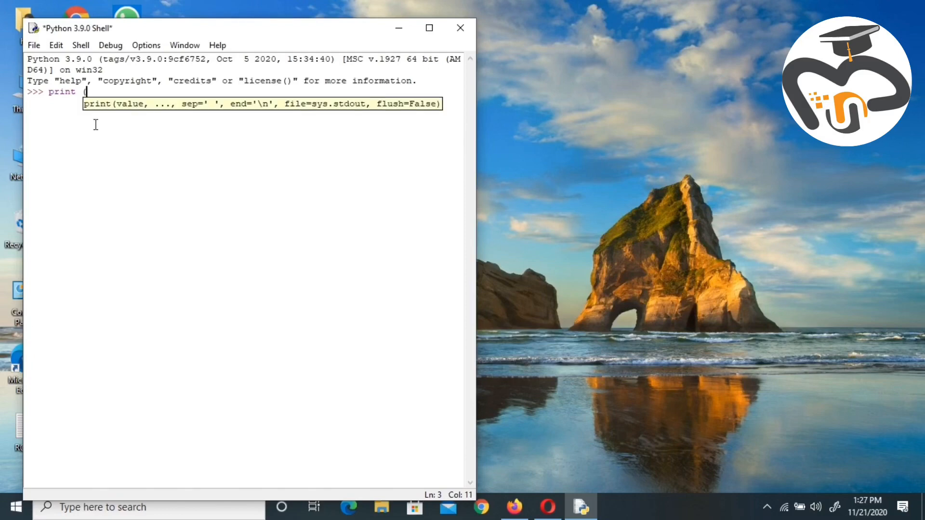
text(()
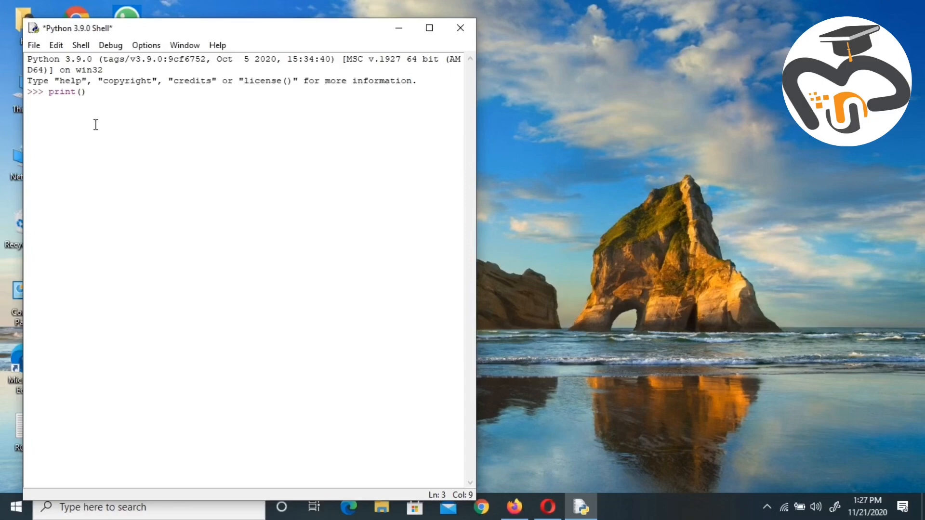
text("")
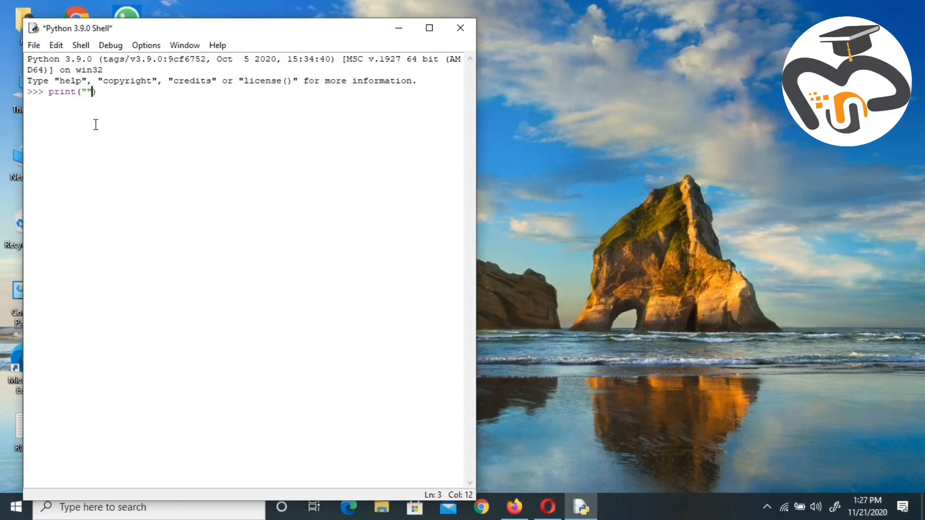
text(he)
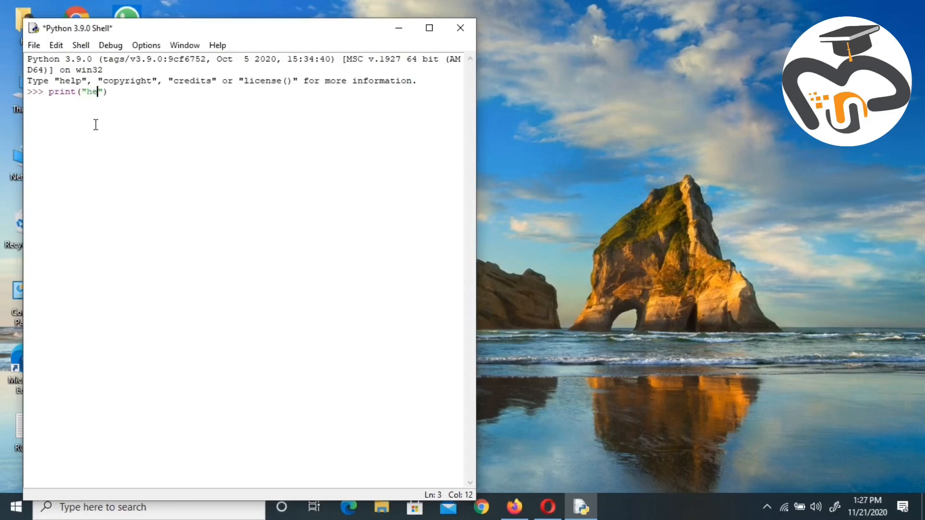
text(llo)
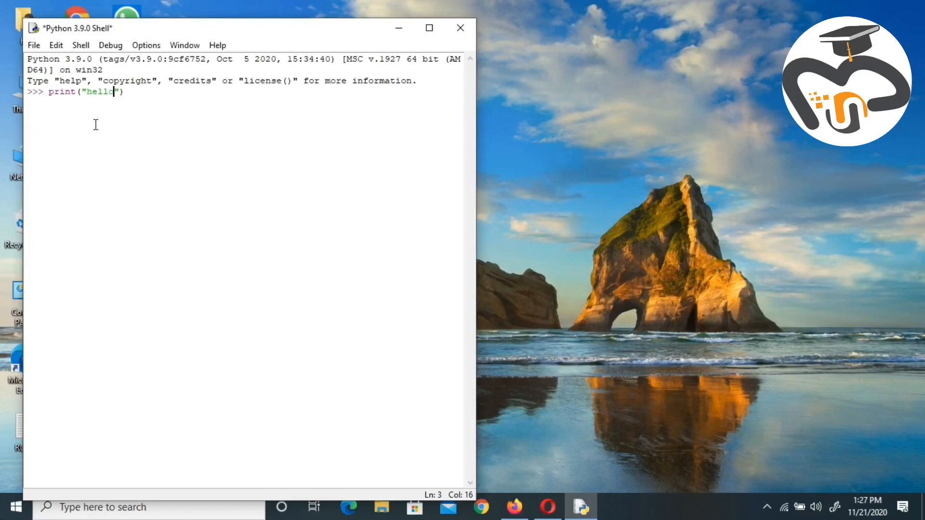
key(Return)
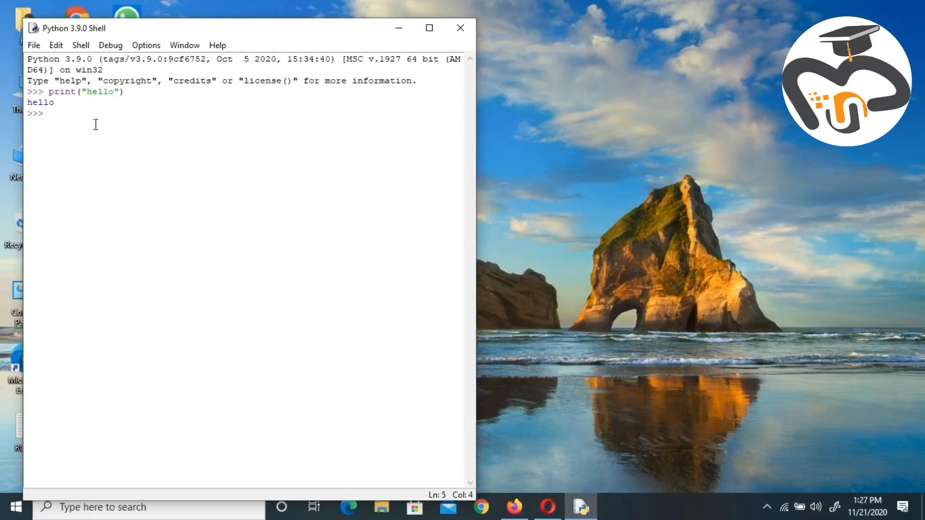
mouse_move(182, 152)
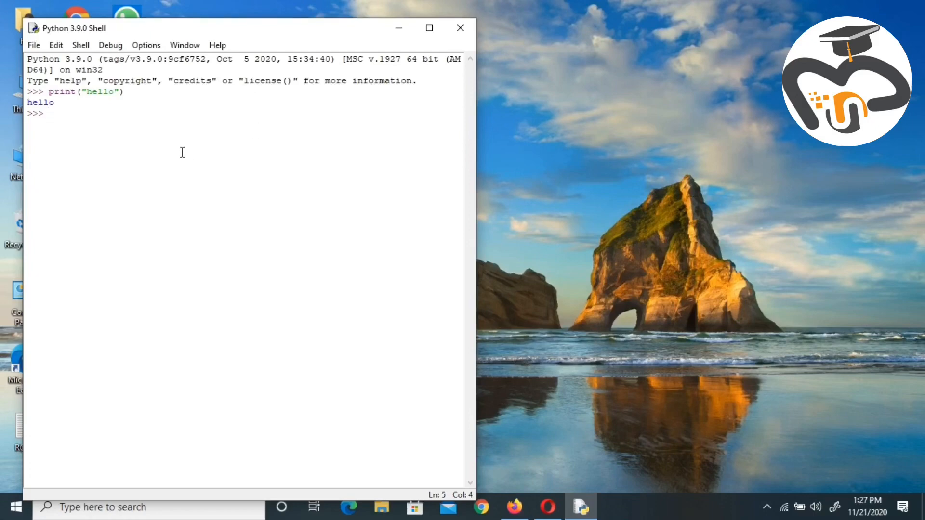
- Create a new script file containing print("hello")
click(34, 45)
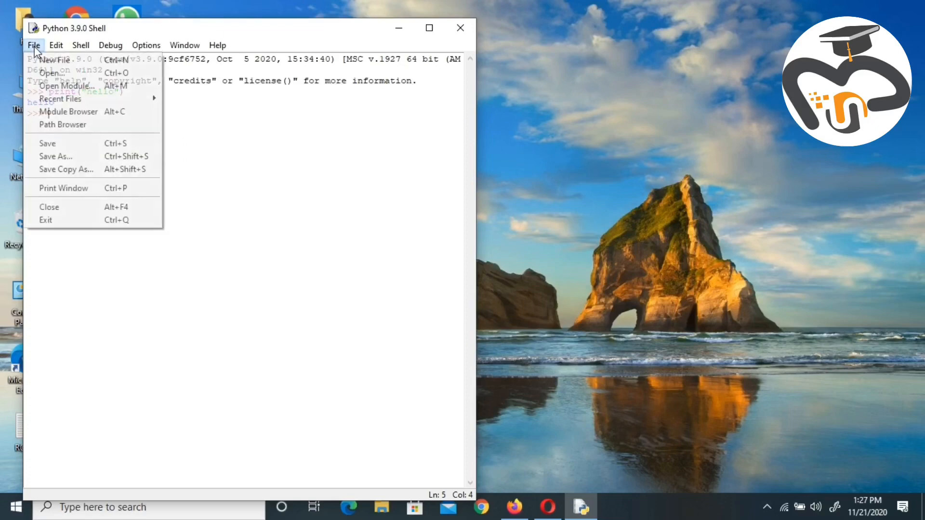
mouse_move(55, 60)
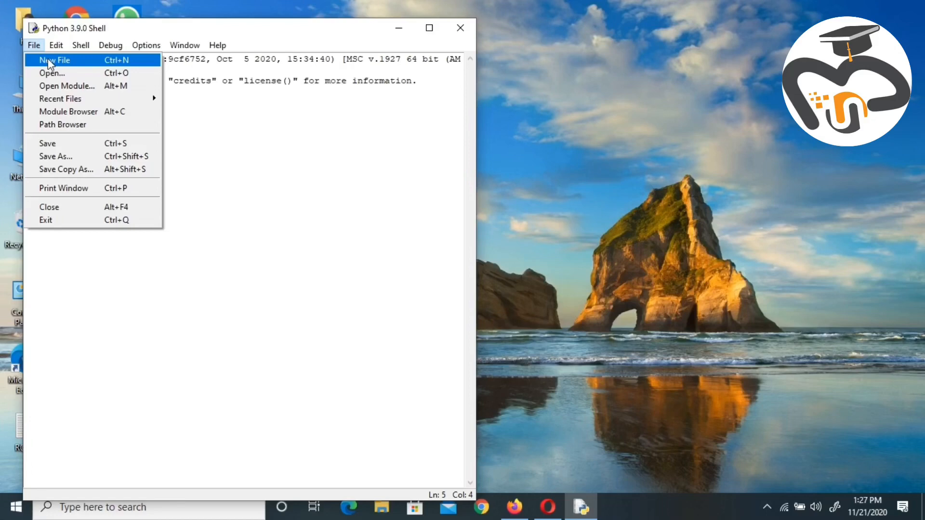
click(53, 59)
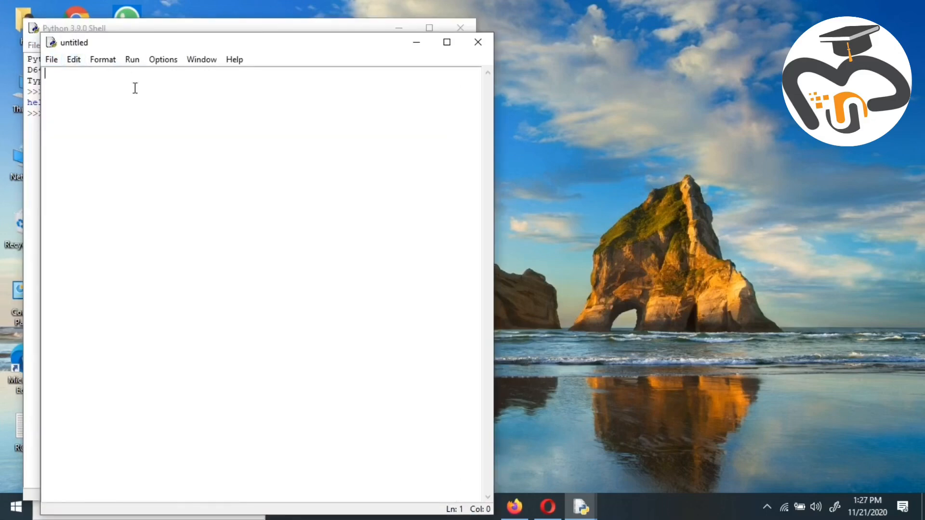
text(prin)
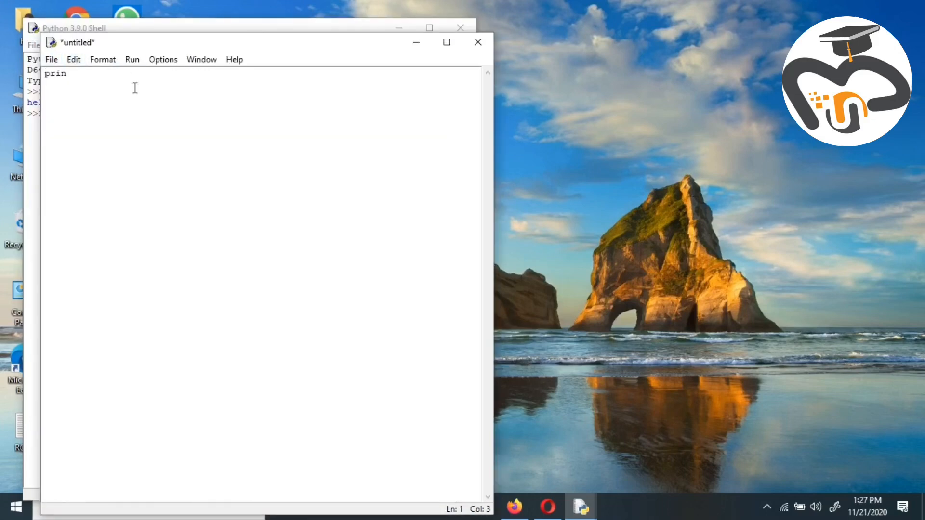
text(t)
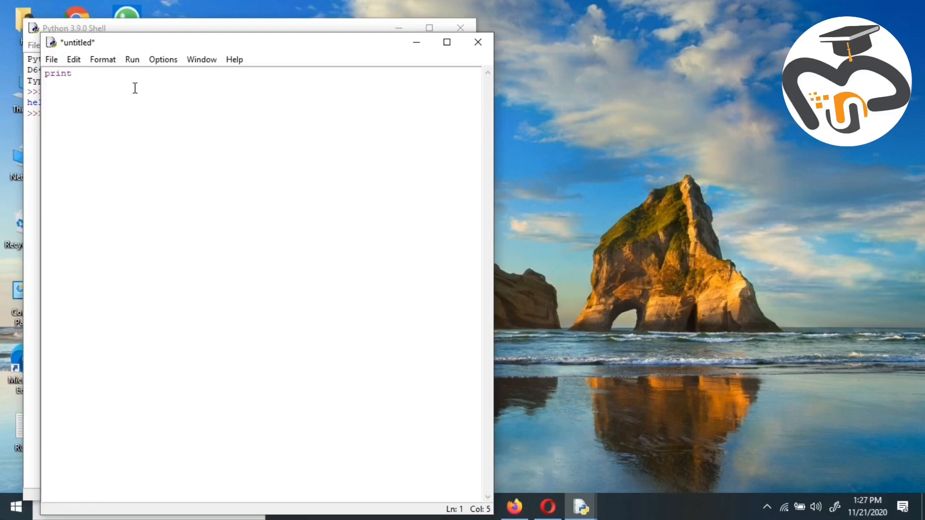
text(())
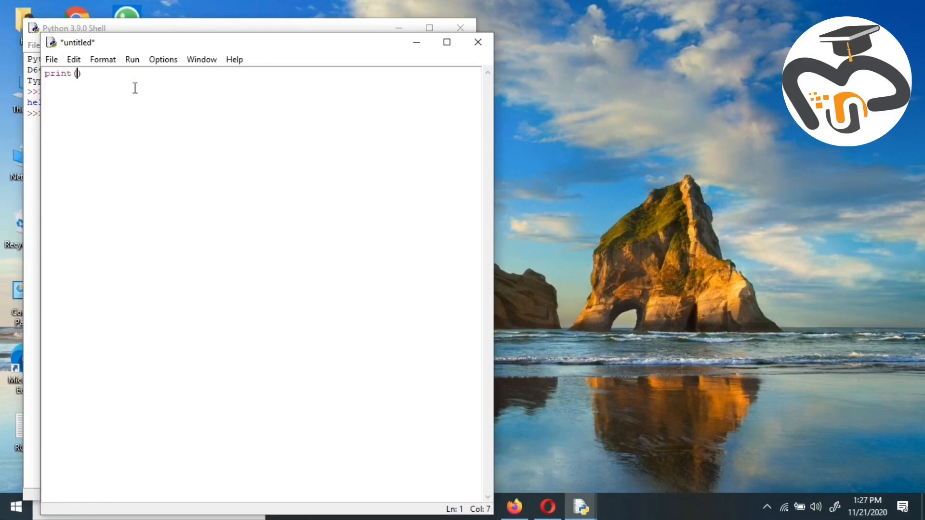
text(")
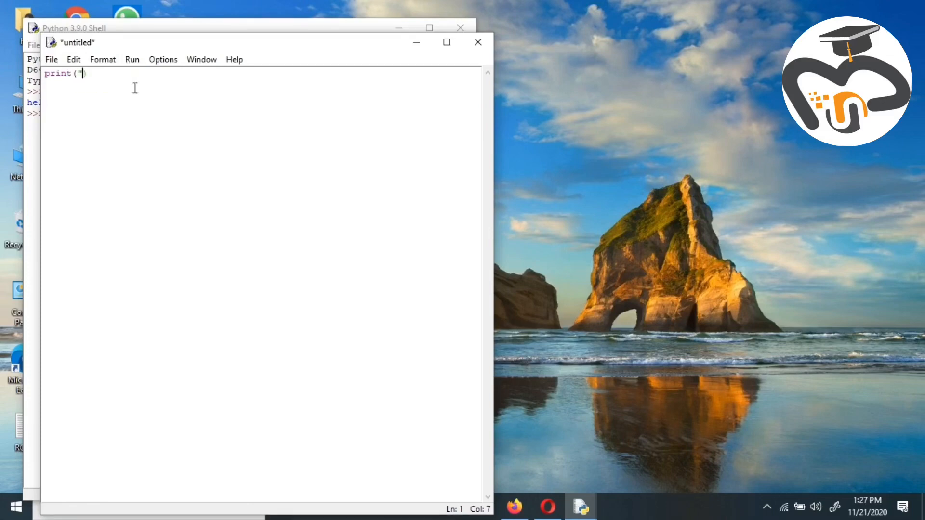
text(")
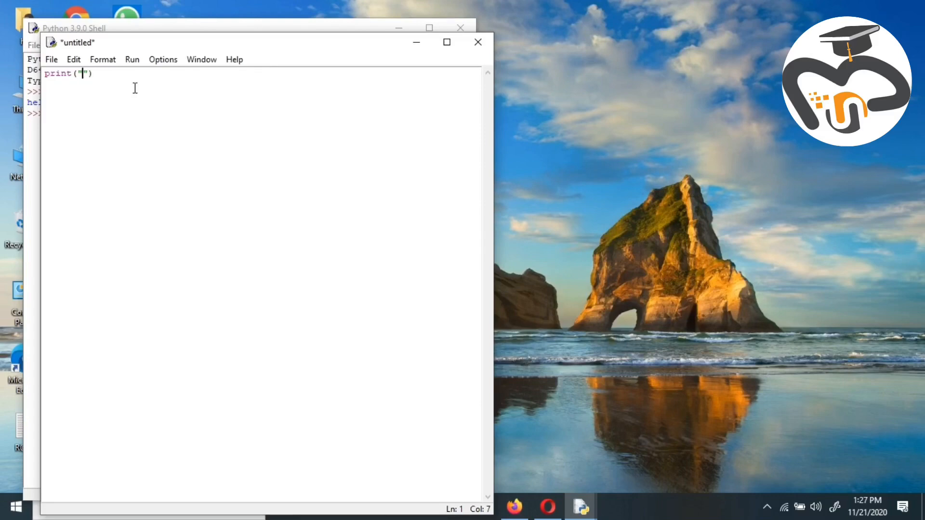
text(hell)
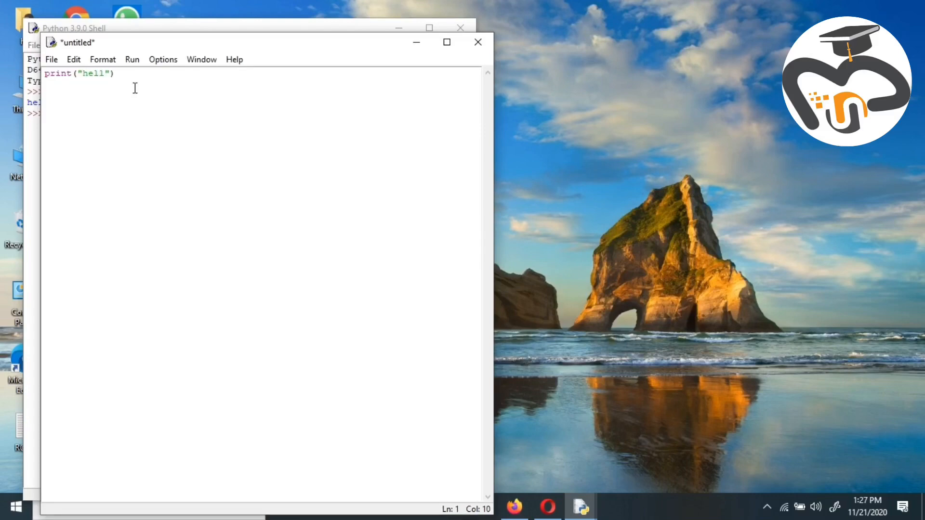
text(o)
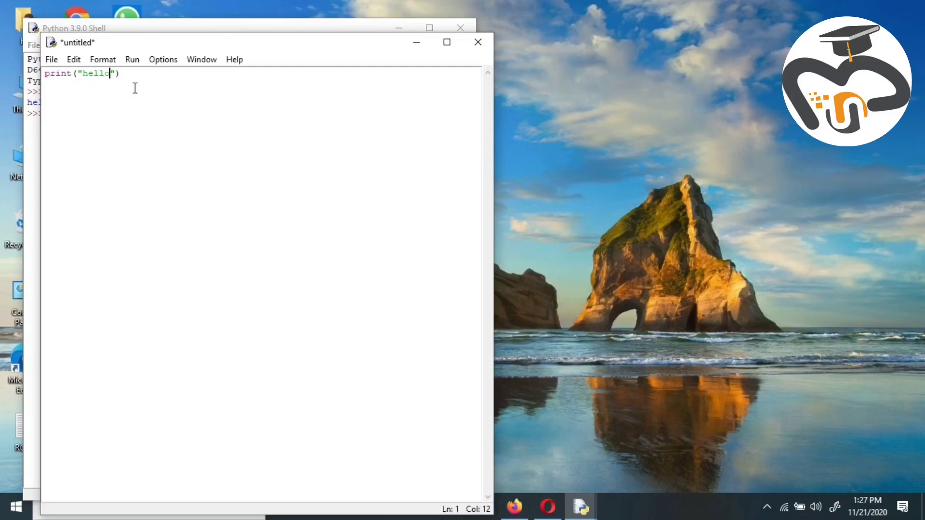
key(Return)
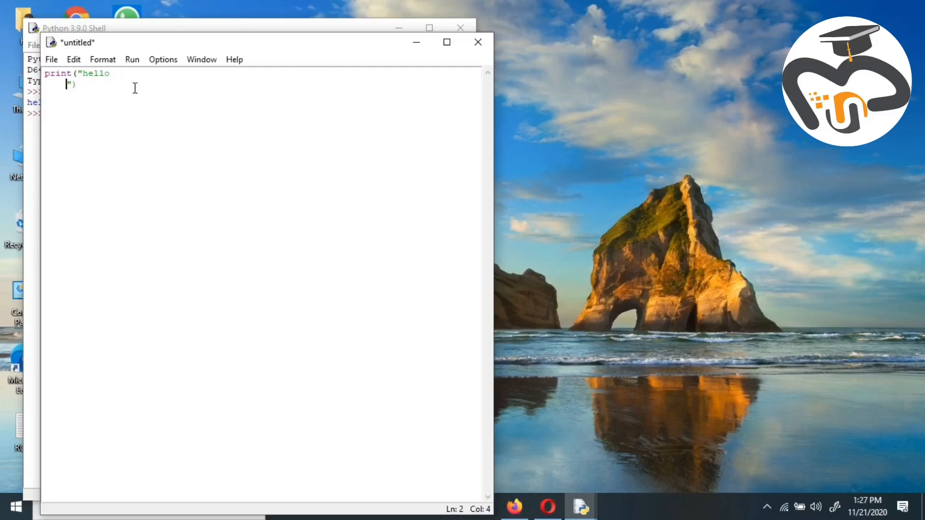
key(Backspace)
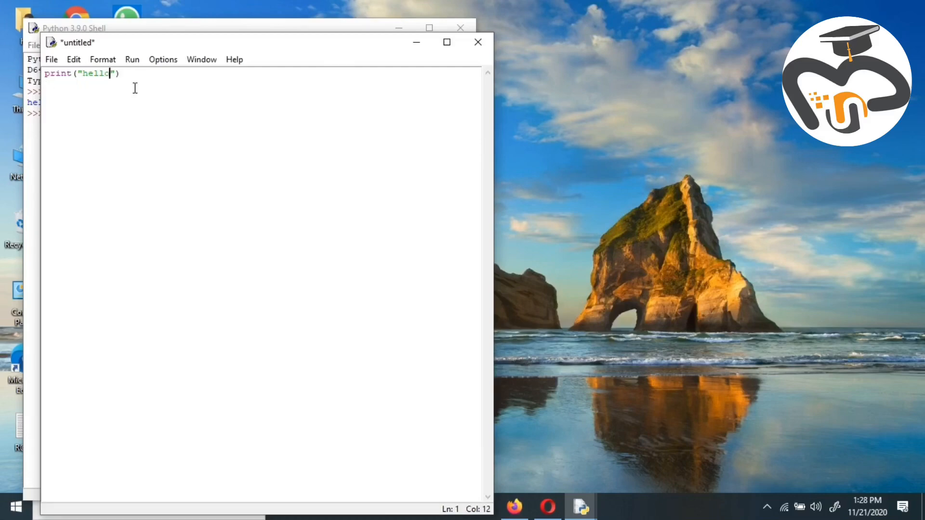
mouse_move(223, 86)
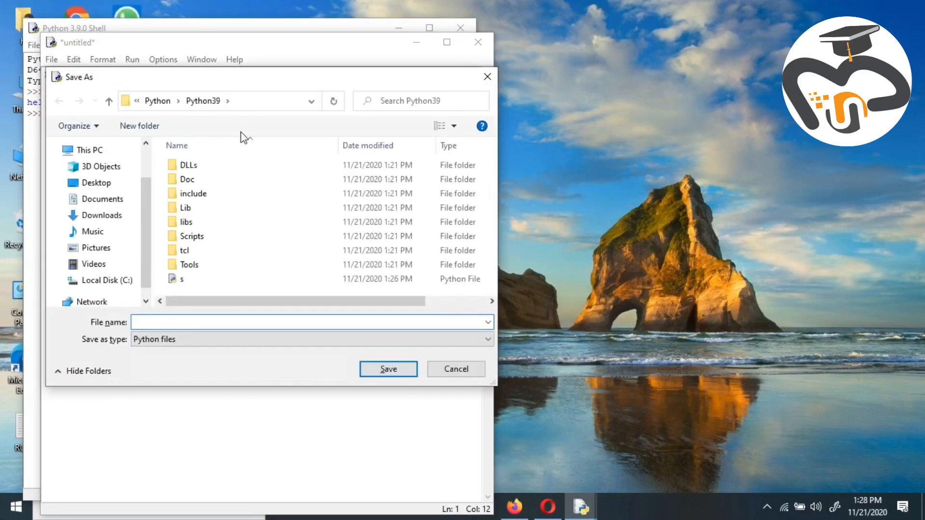
- Save the script as hello.py in the Python39 folder
text(h)
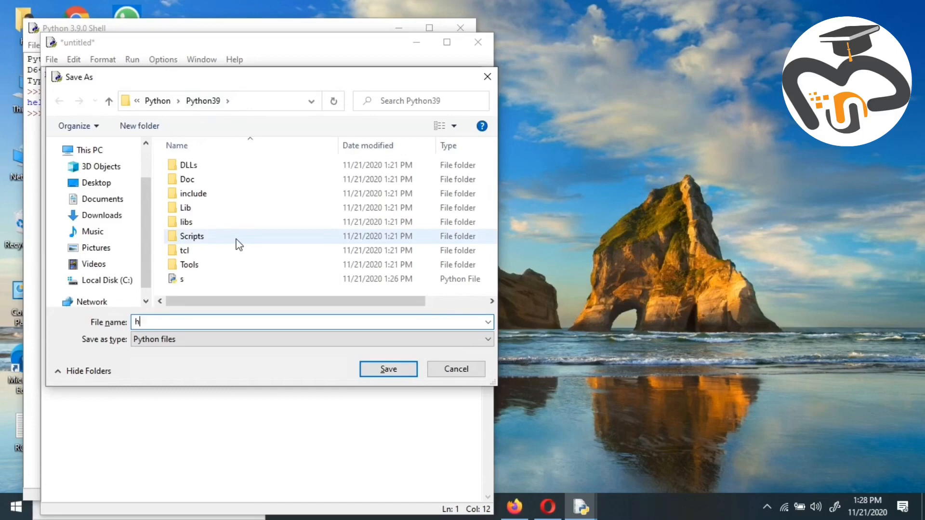
text(ello)
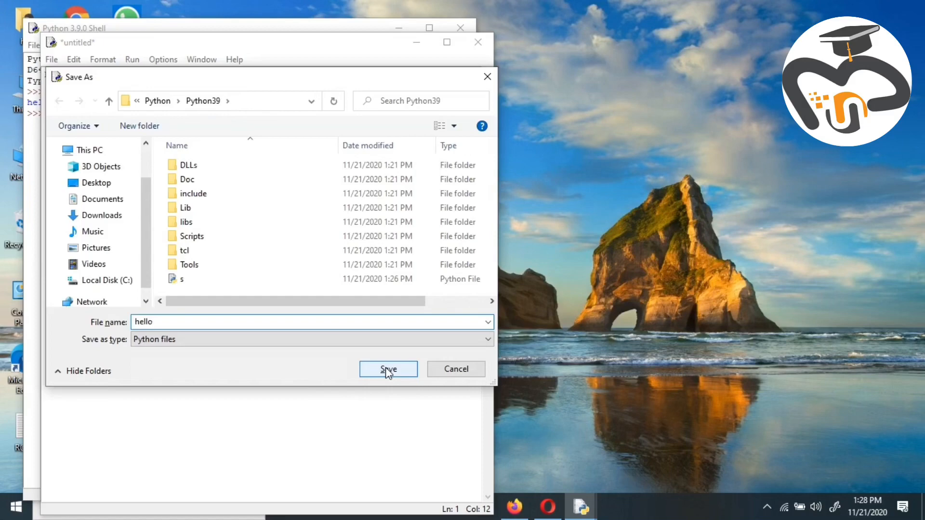
click(389, 369)
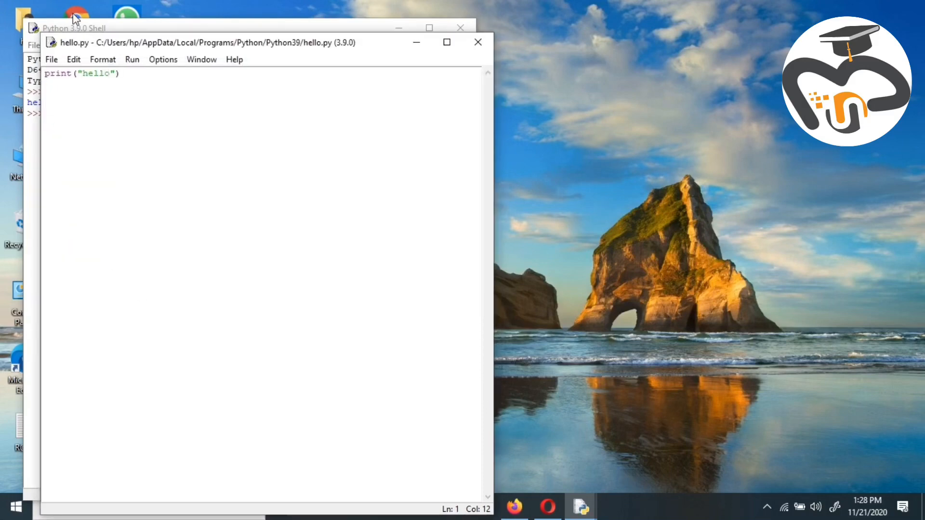
- Run hello.py with Run Module so the shell restarts and prints hello
click(132, 59)
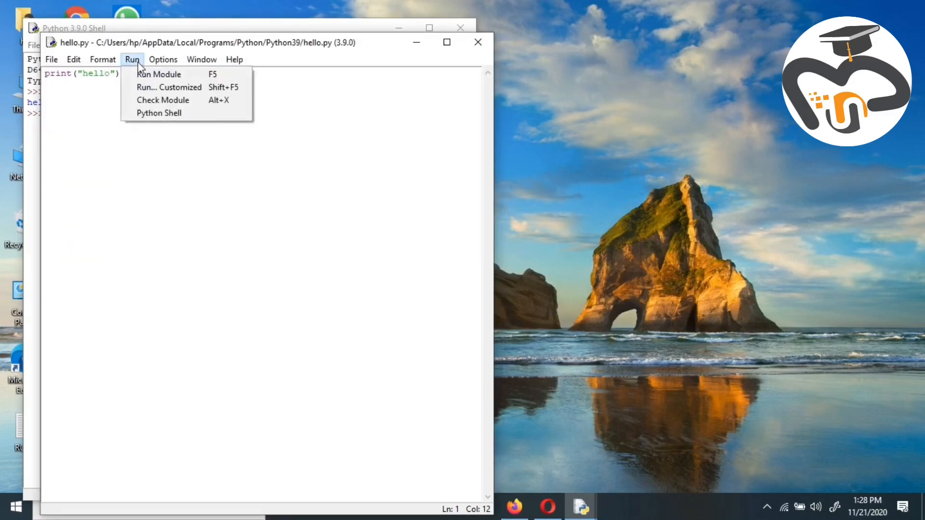
mouse_move(159, 74)
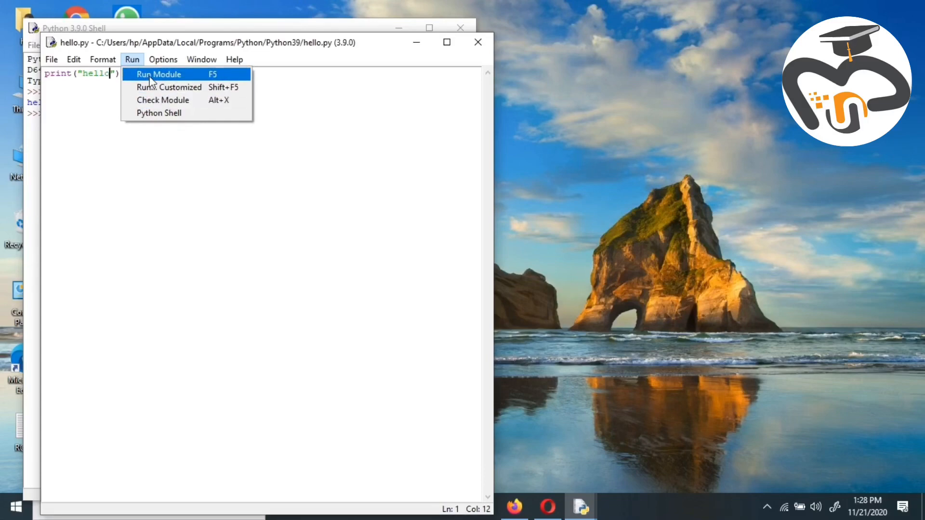
click(157, 74)
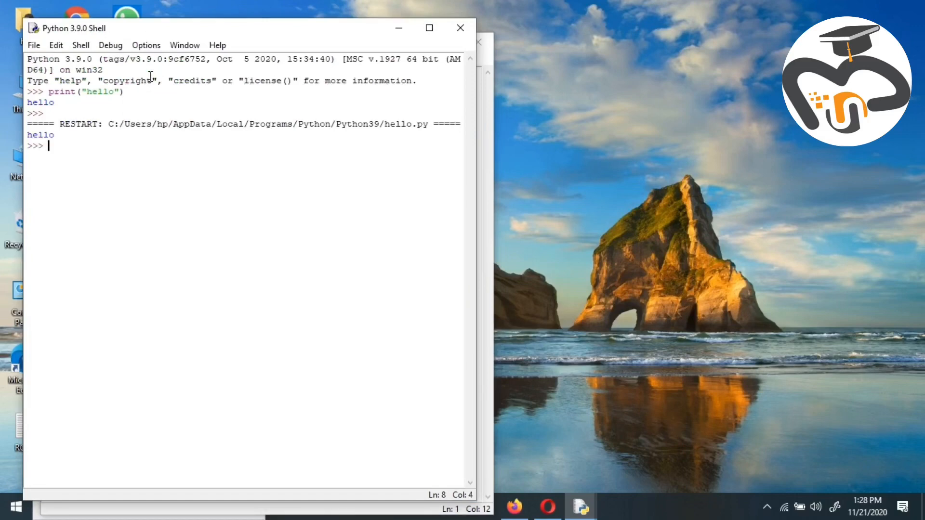
mouse_move(80, 143)
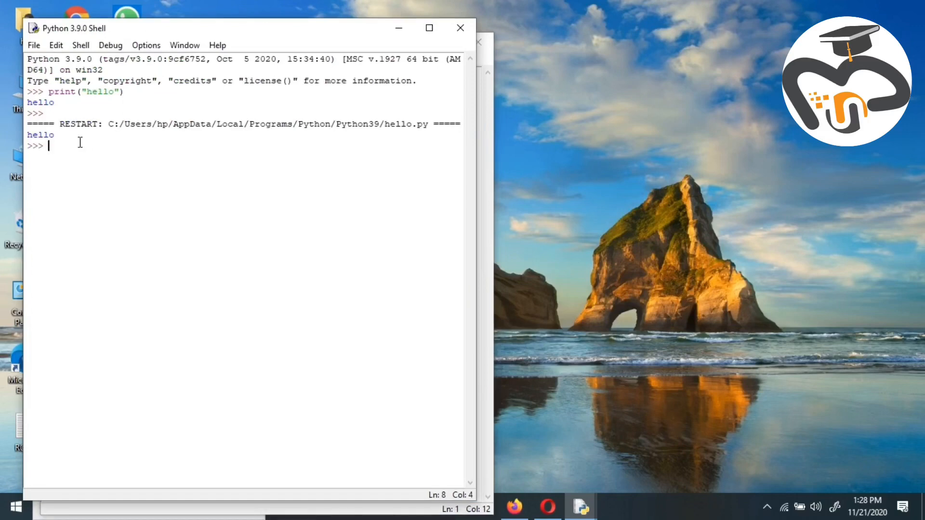
mouse_move(206, 142)
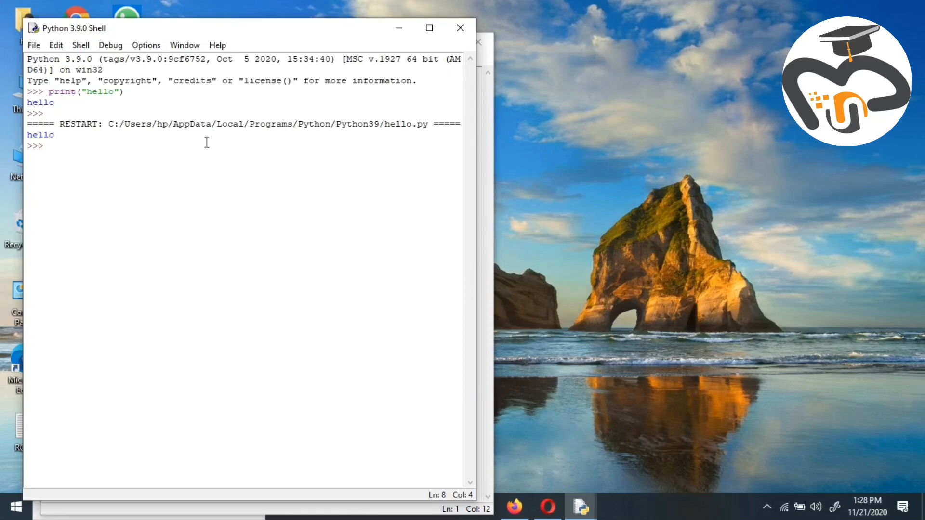
click(48, 145)
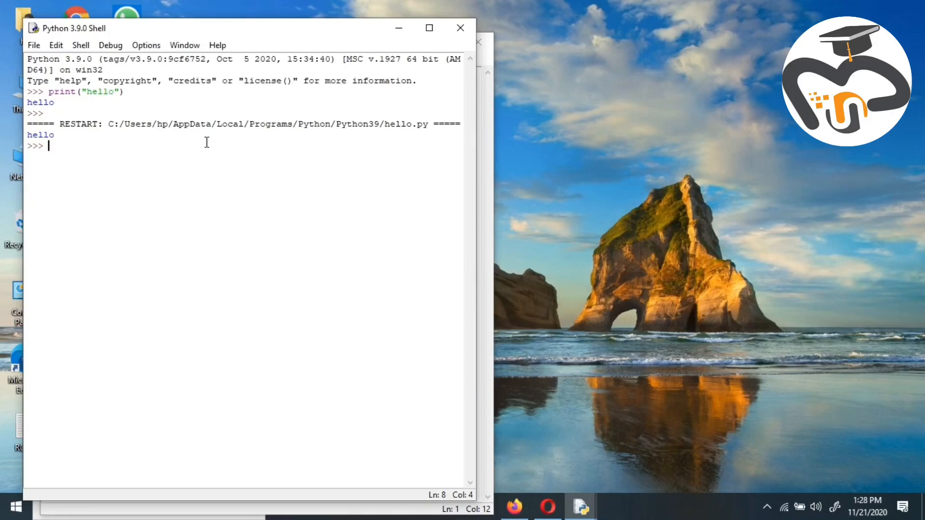
mouse_move(218, 169)
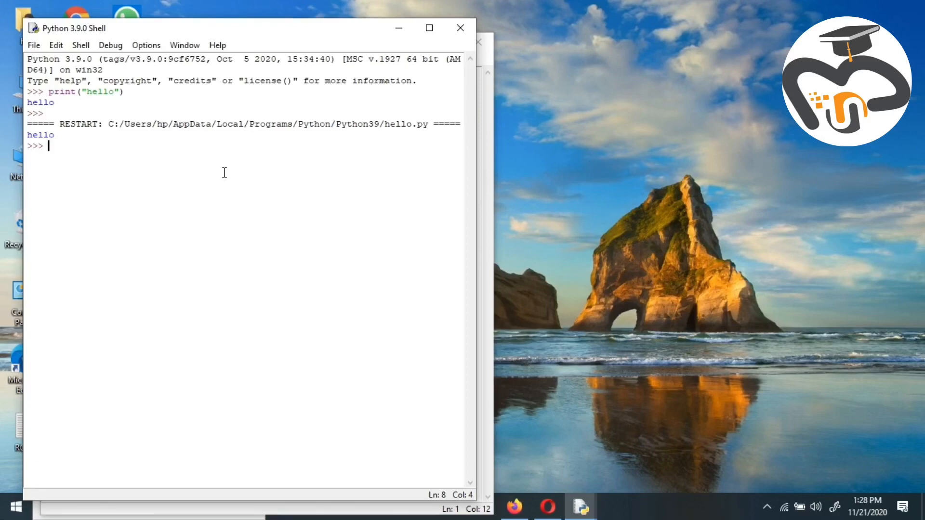
- Evaluate 1 + 2, 5 - 2 and 6 / 2 in the shell, getting 3, 3 and 3.0
text(1)
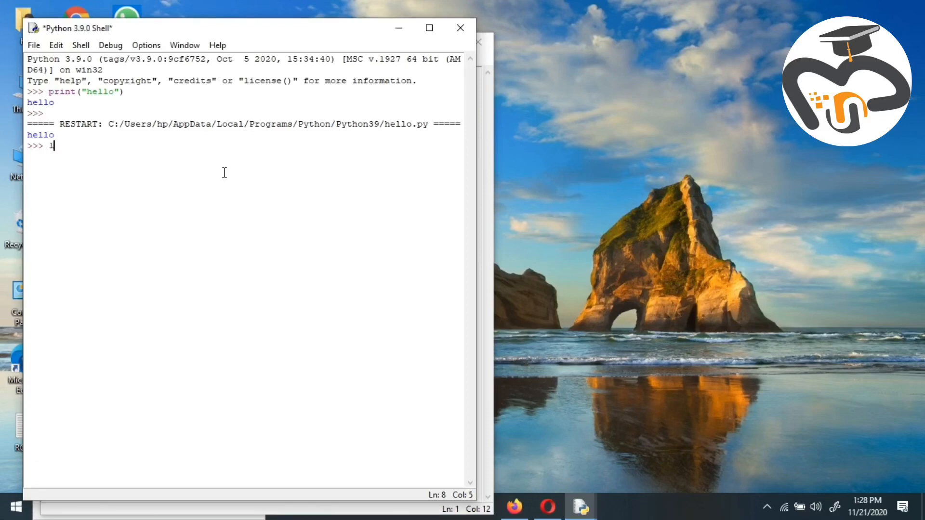
text(+)
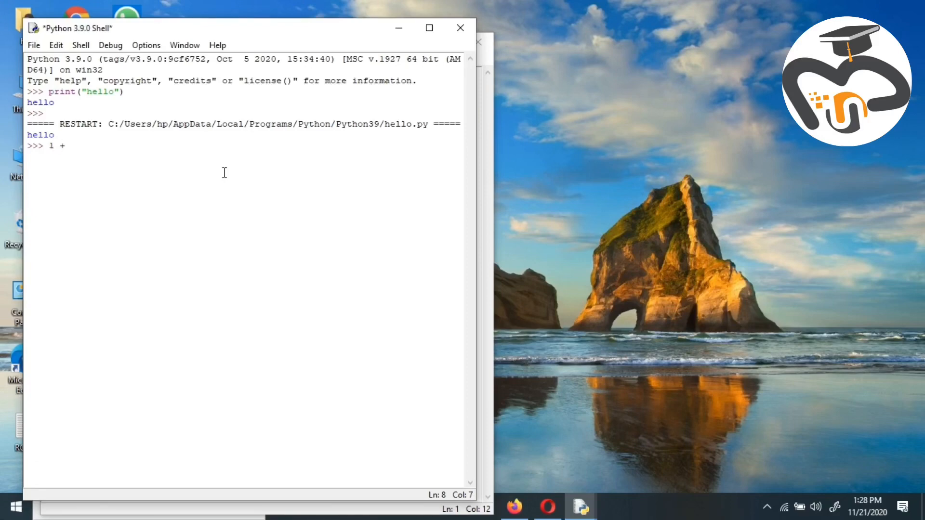
text(2)
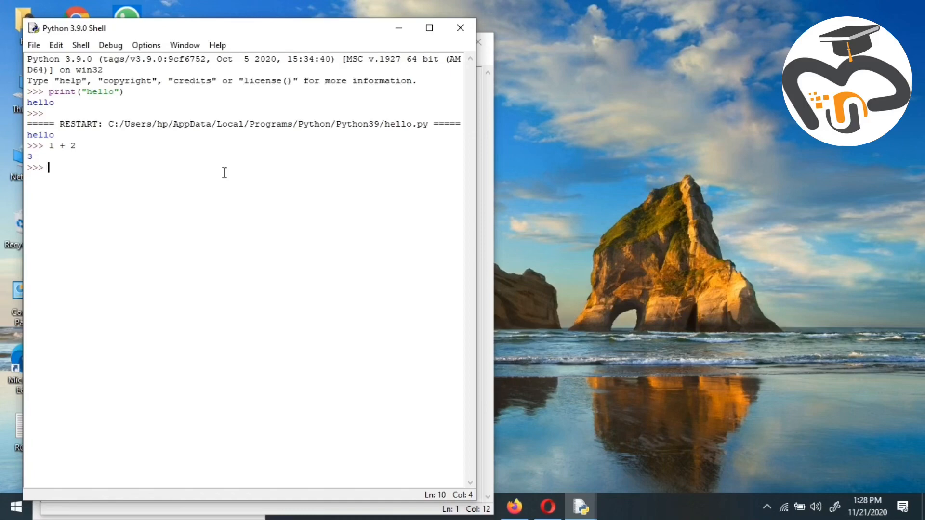
text(5)
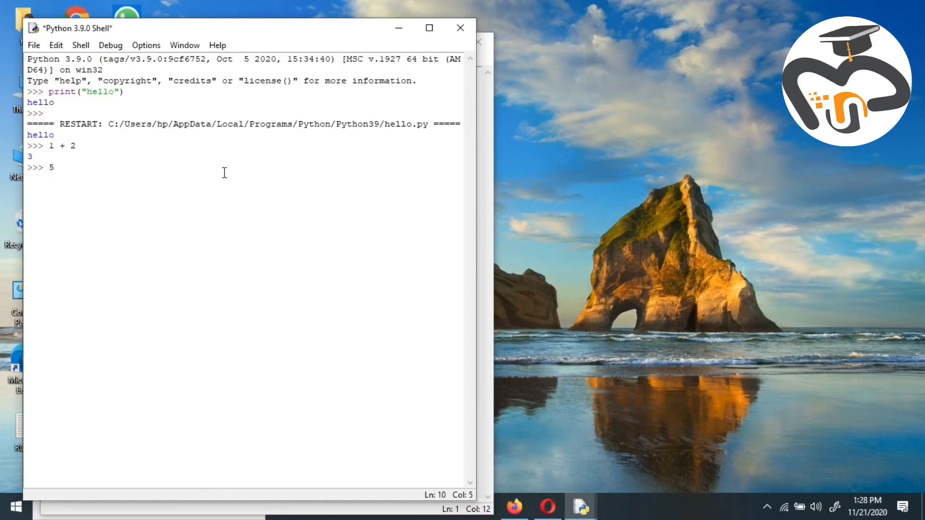
text(- 2)
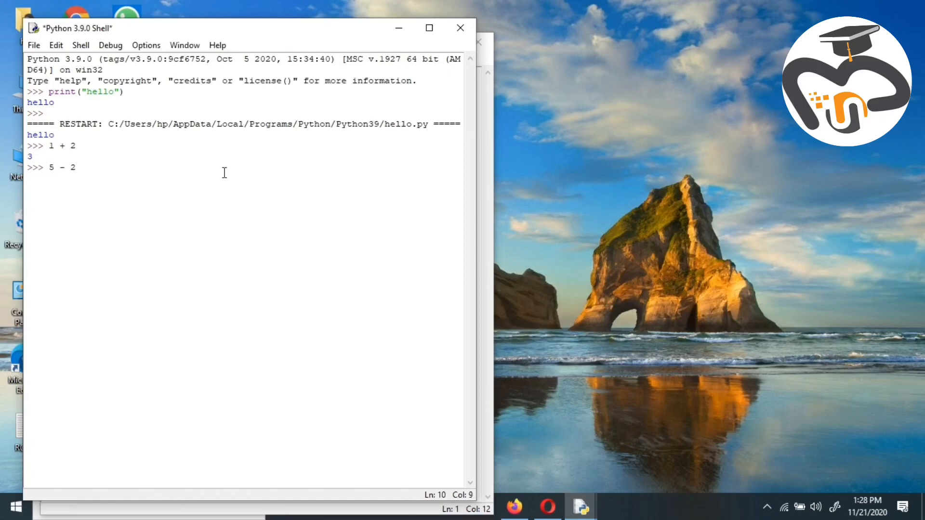
key(Return)
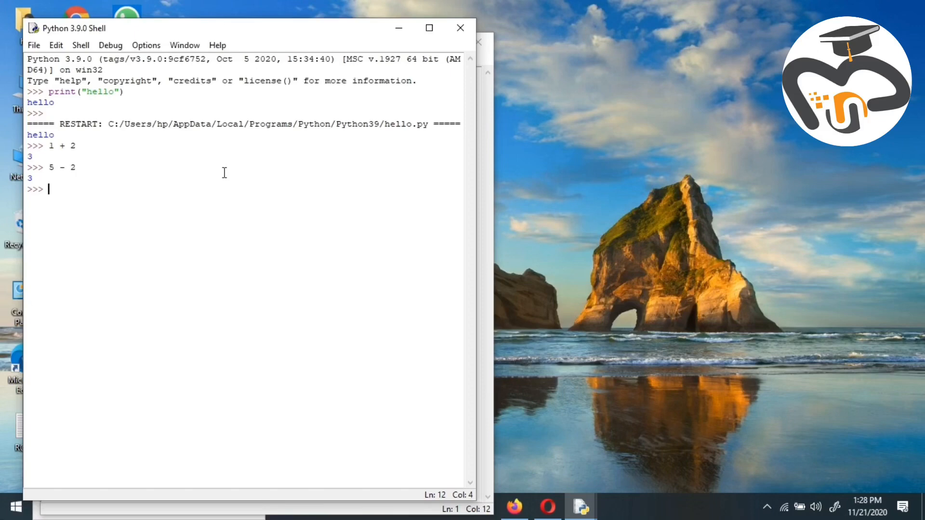
text(6)
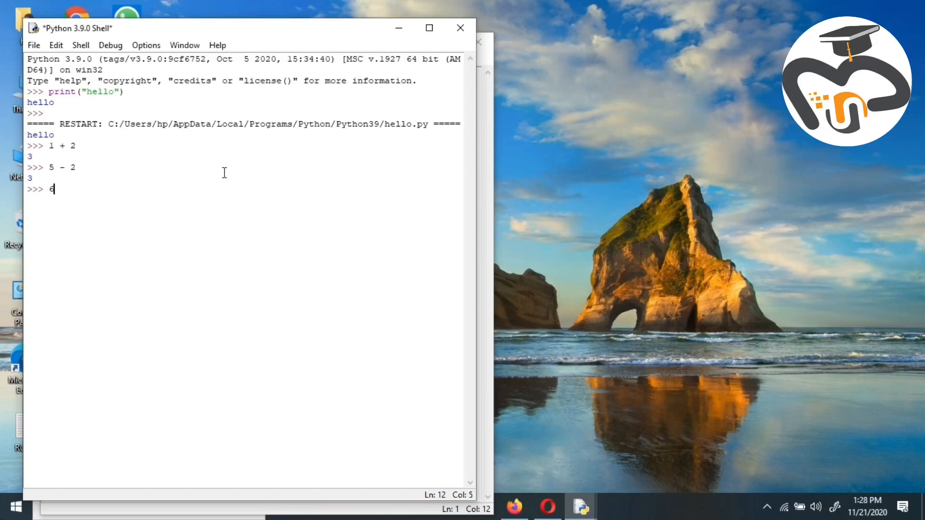
text(/)
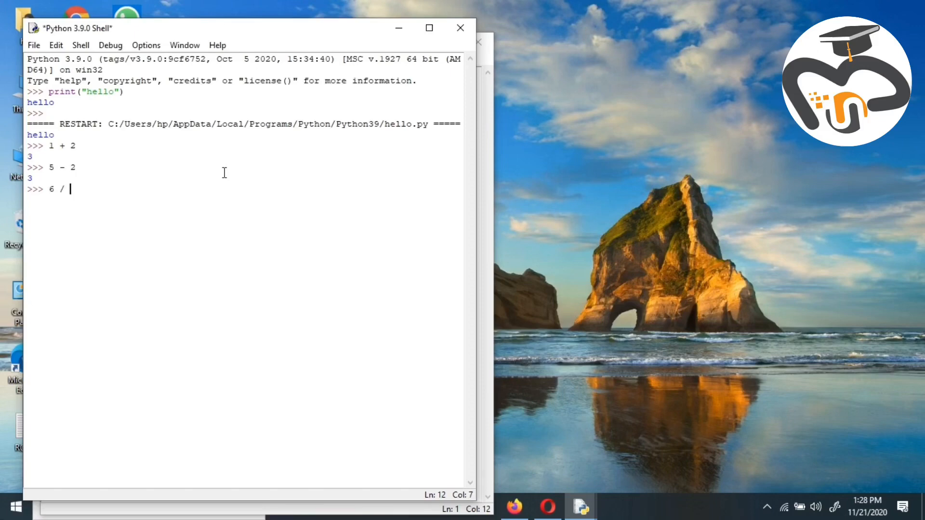
key(Return)
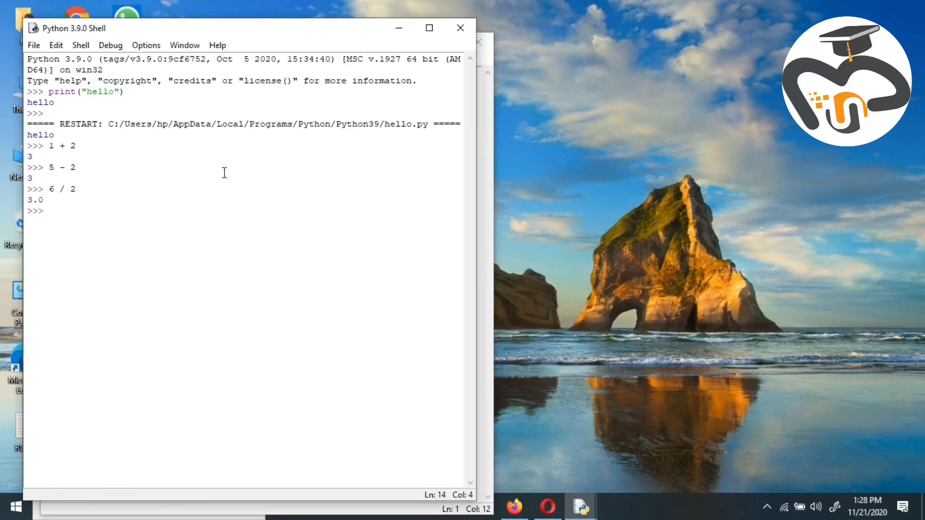
click(48, 211)
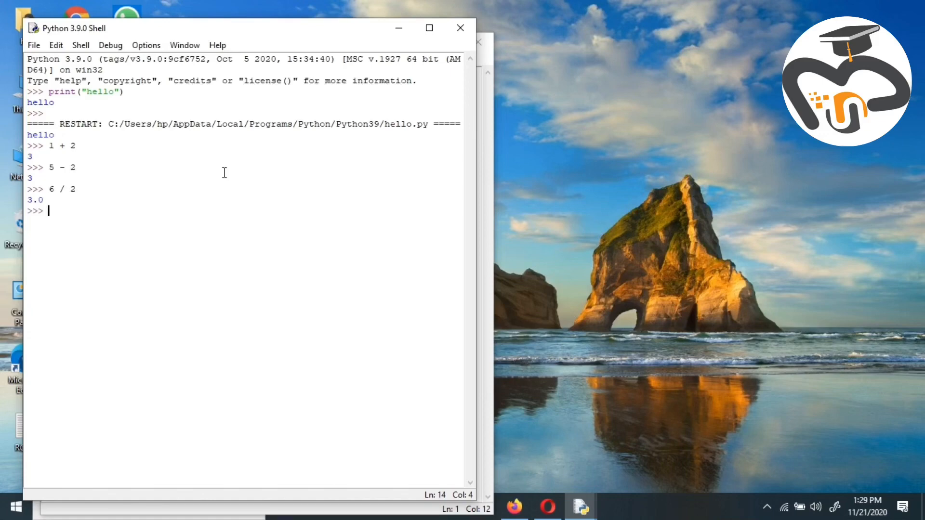
- Evaluate 3*2 and 6 // 2 in the shell, getting 6 and 3
text(3)
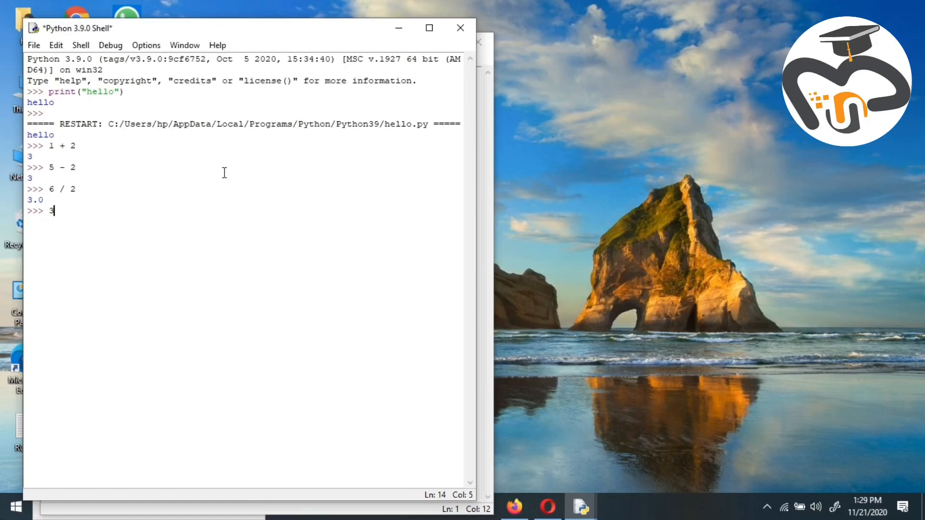
text(*)
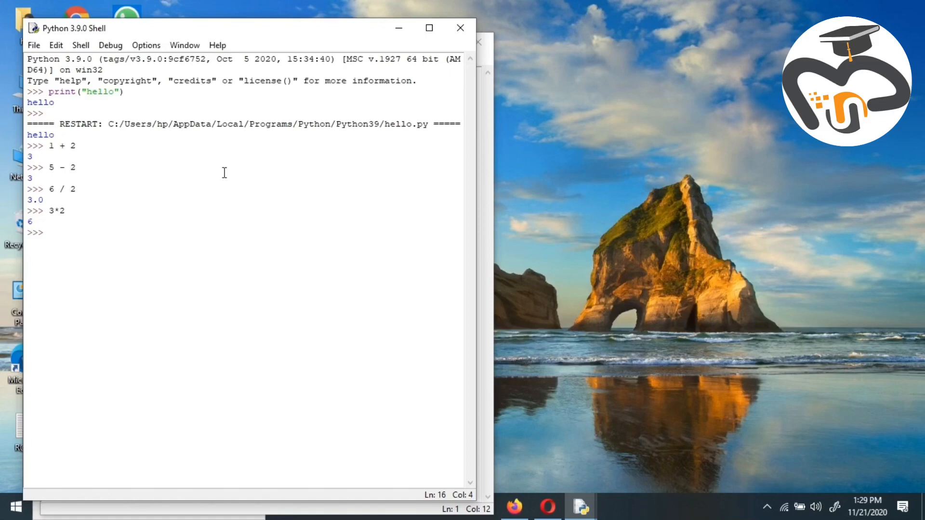
text(d)
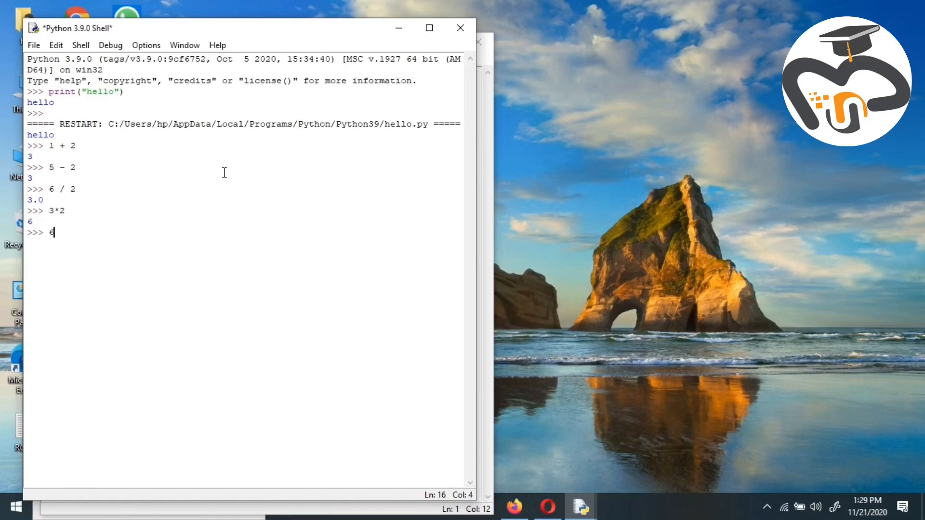
text(// 2)
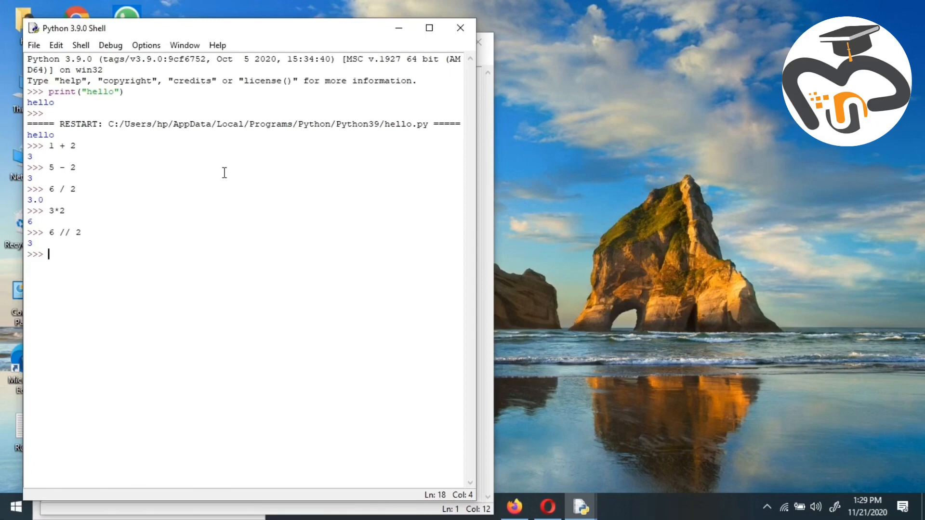
- Evaluate 7 / 2 and 7 // 2 in the shell, getting 3.5 and 3
text(7)
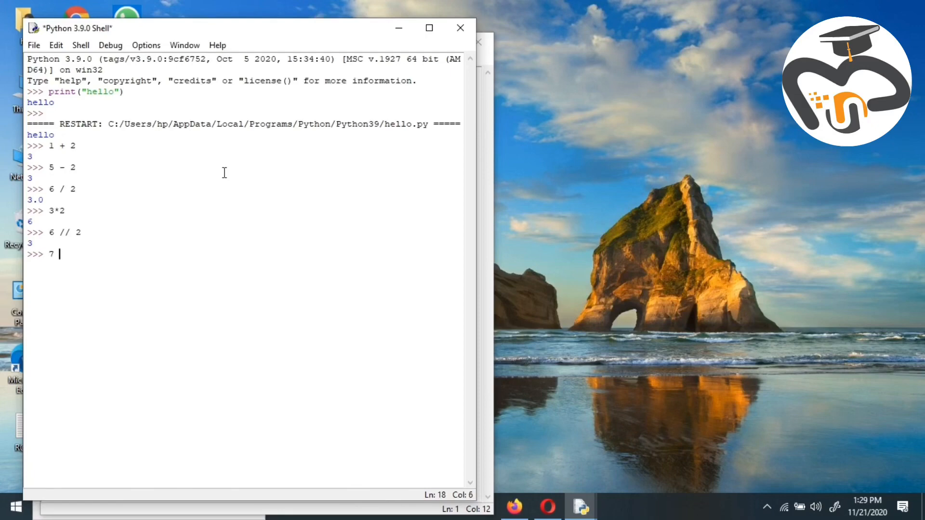
text(/ 2)
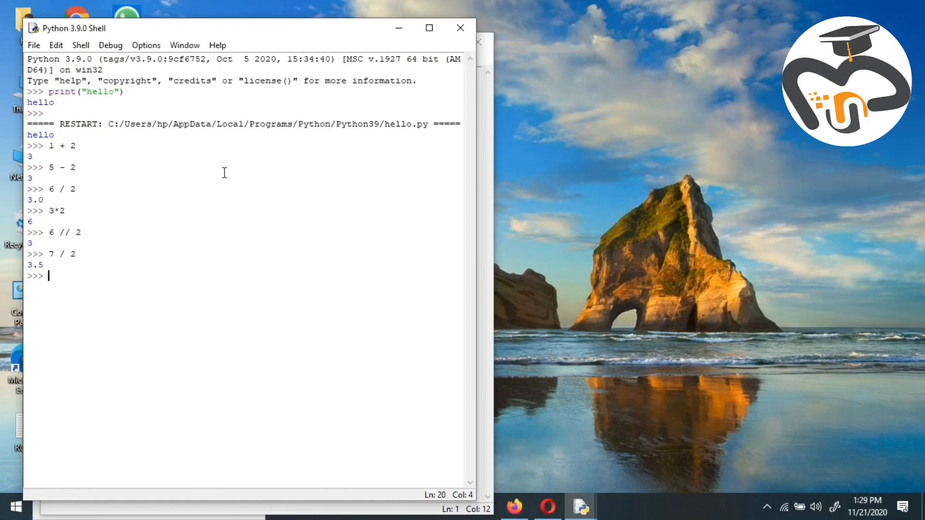
text(7)
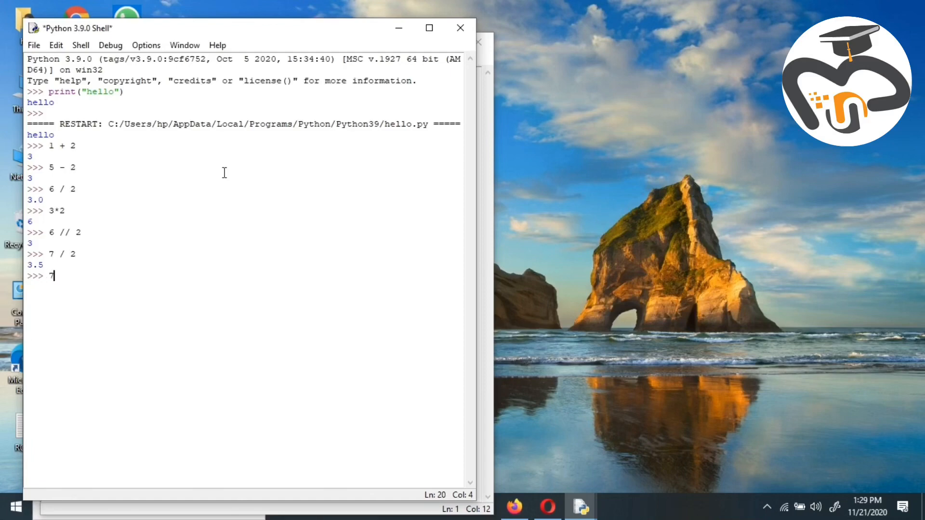
text(/)
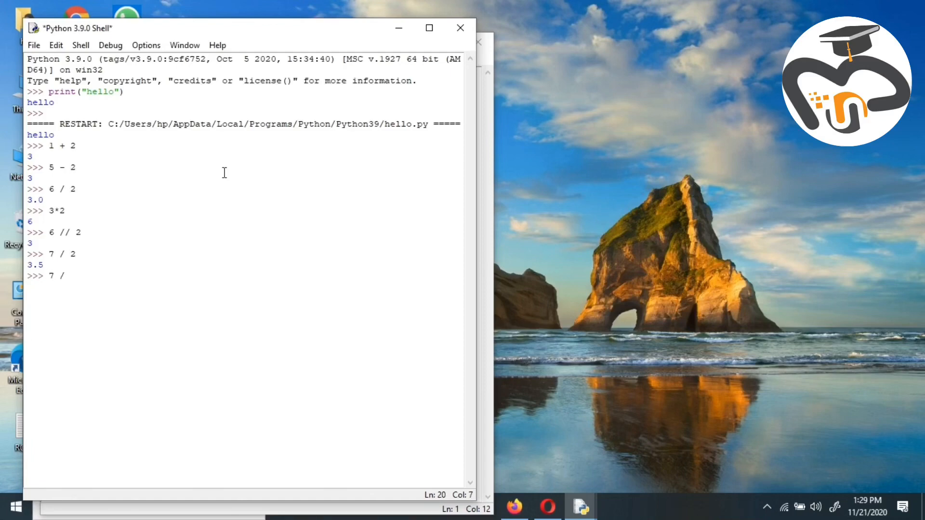
text(/ 2)
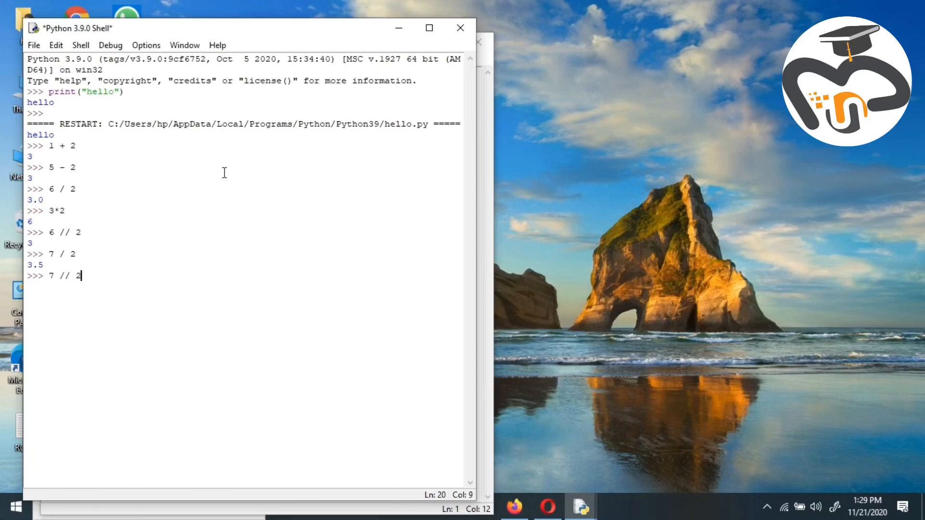
key(Return)
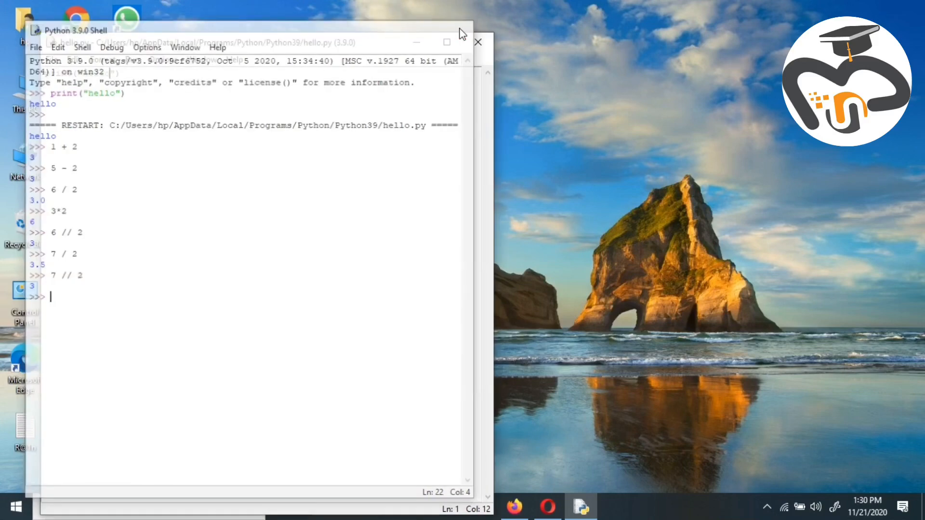
- Close the IDLE shell window, leaving the desktop
click(478, 42)
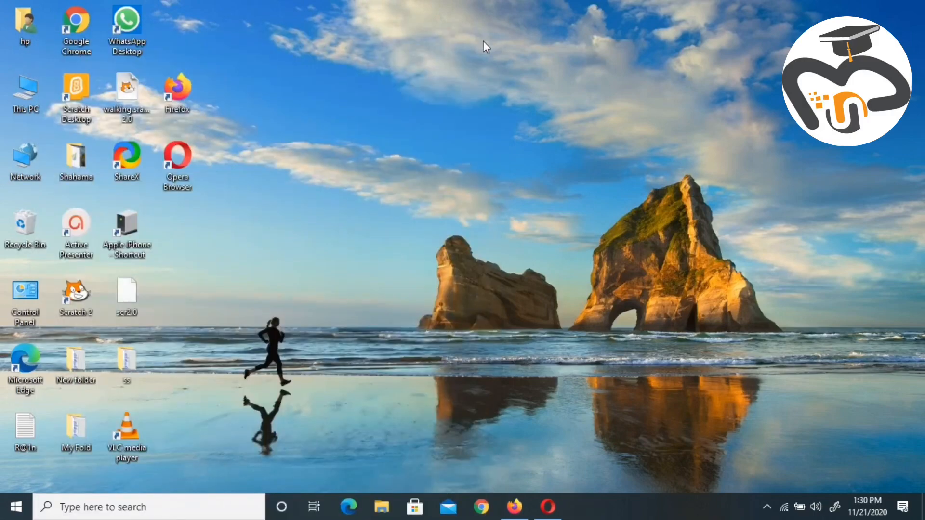